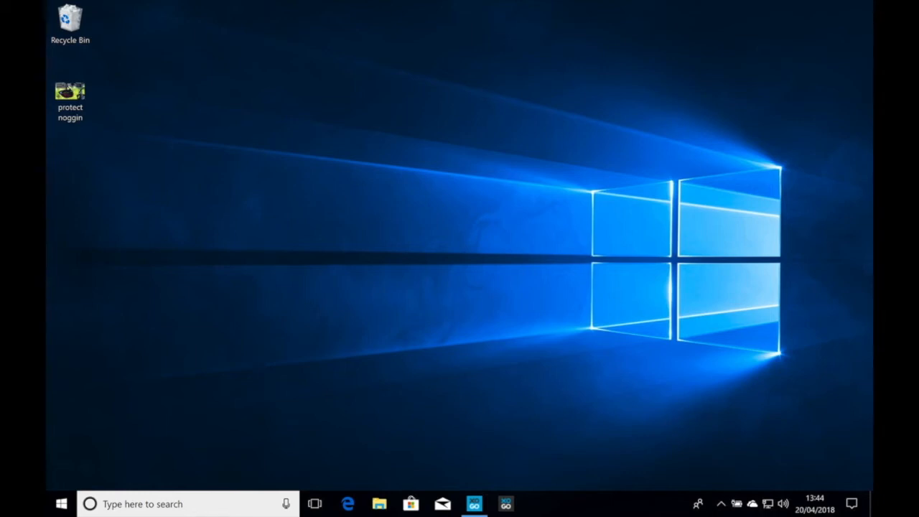
- Launch XOGO Manager and enter the account email and password on the sign-in screen
left_click(473, 502)
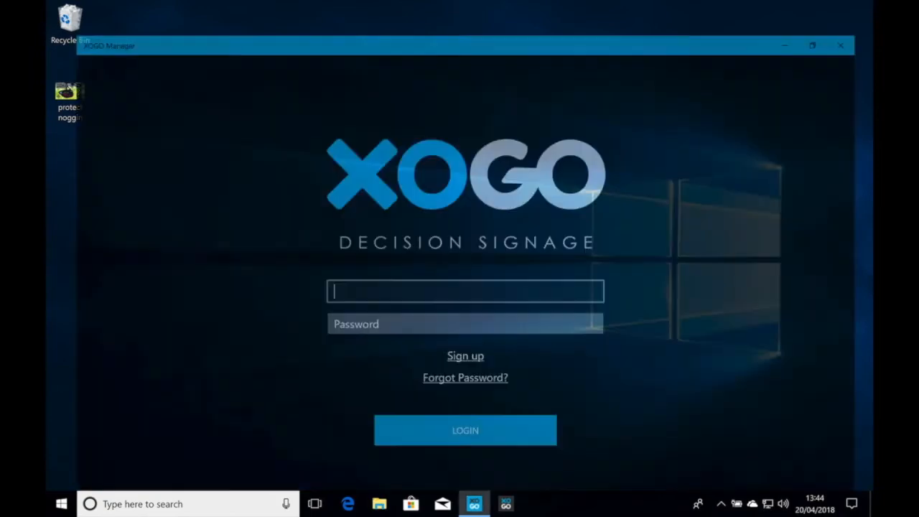
left_click(821, 46)
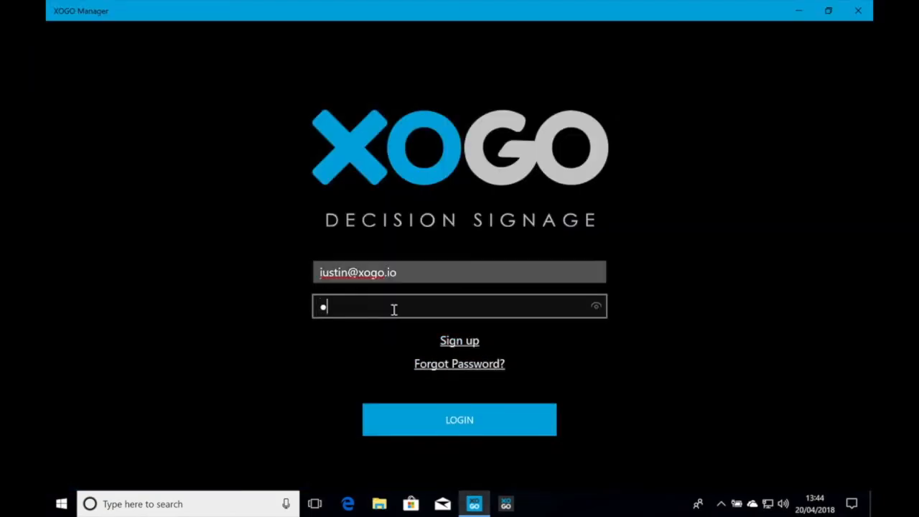
type("password")
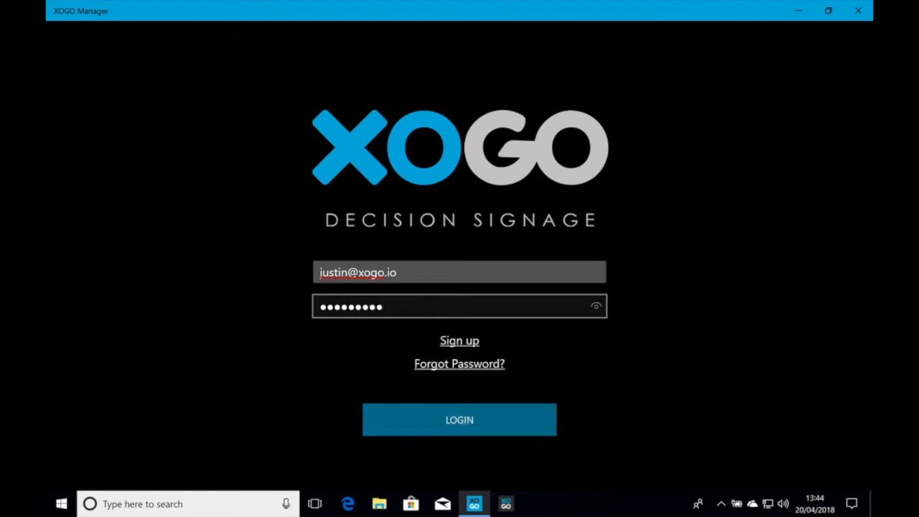
- Log in and browse the media Library holding 14 assets
left_click(460, 419)
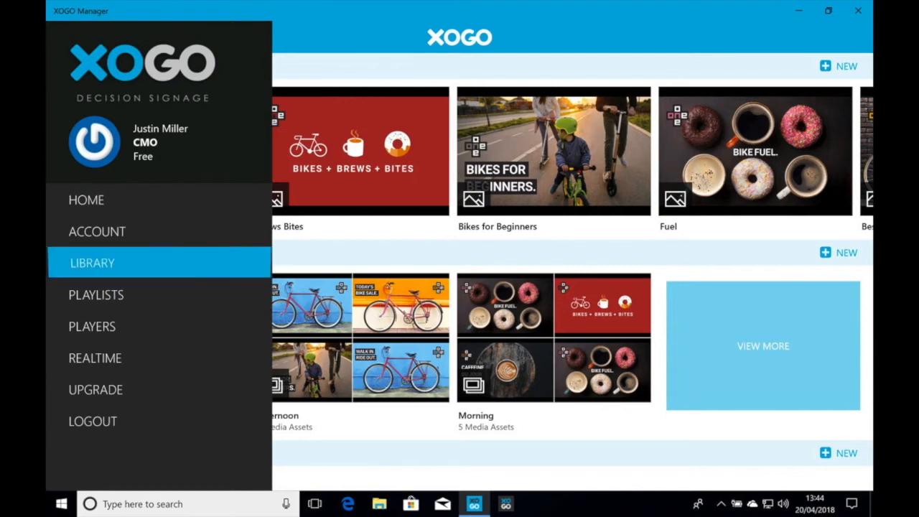
left_click(92, 263)
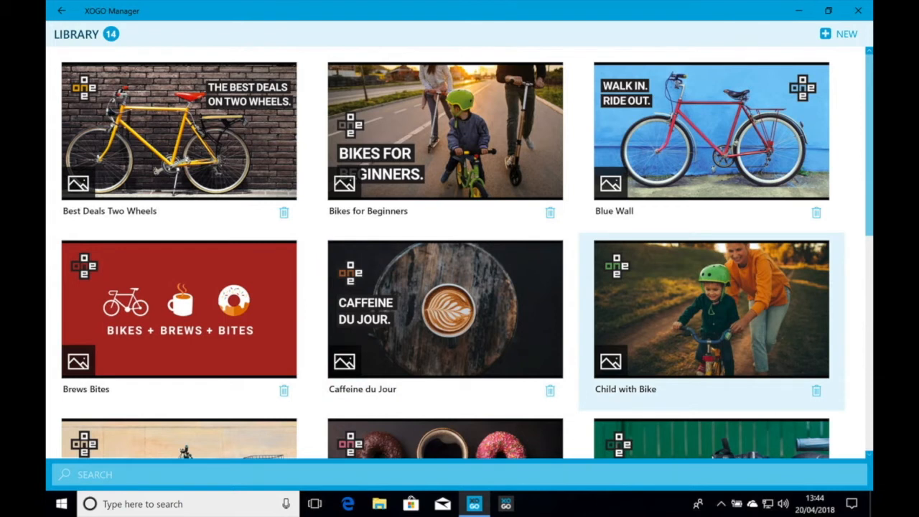
scroll("down", 3)
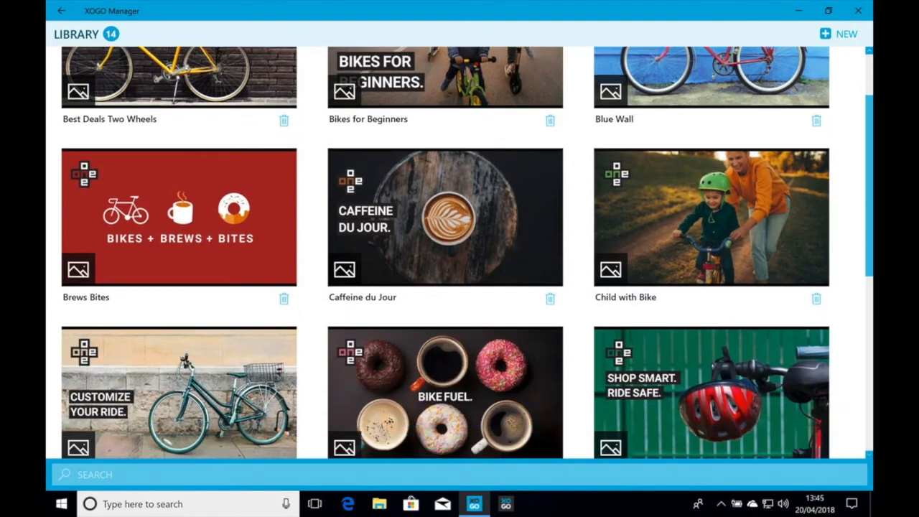
scroll("down", 3)
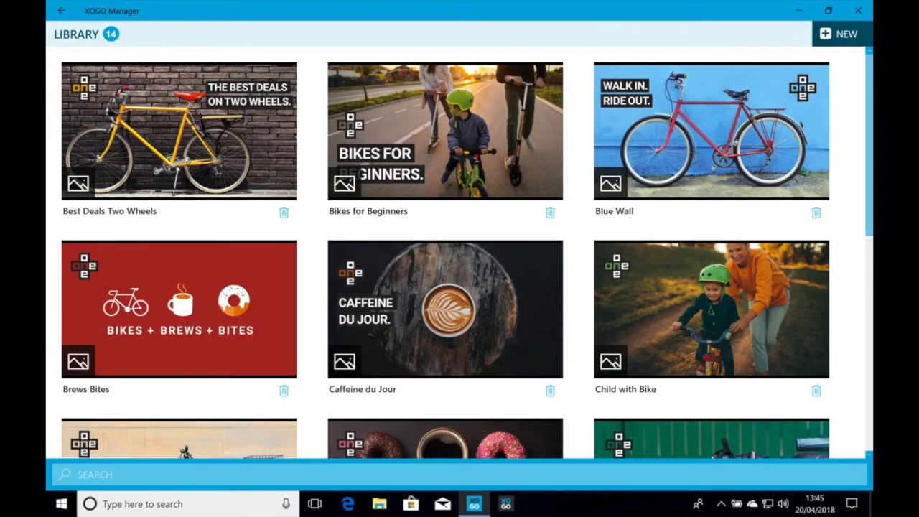
- Add a media item 'protect noggin' with the helmet image, tagged noggin, helmet, and save it
left_click(844, 33)
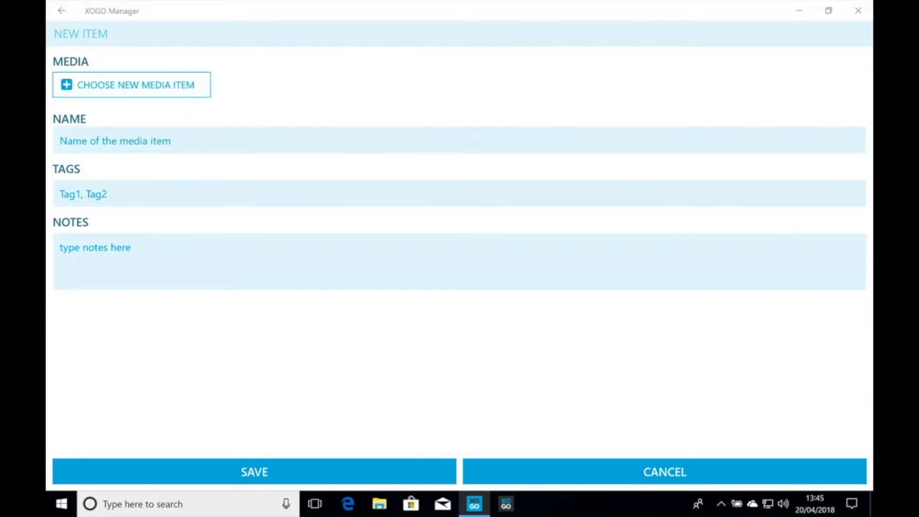
left_click(132, 85)
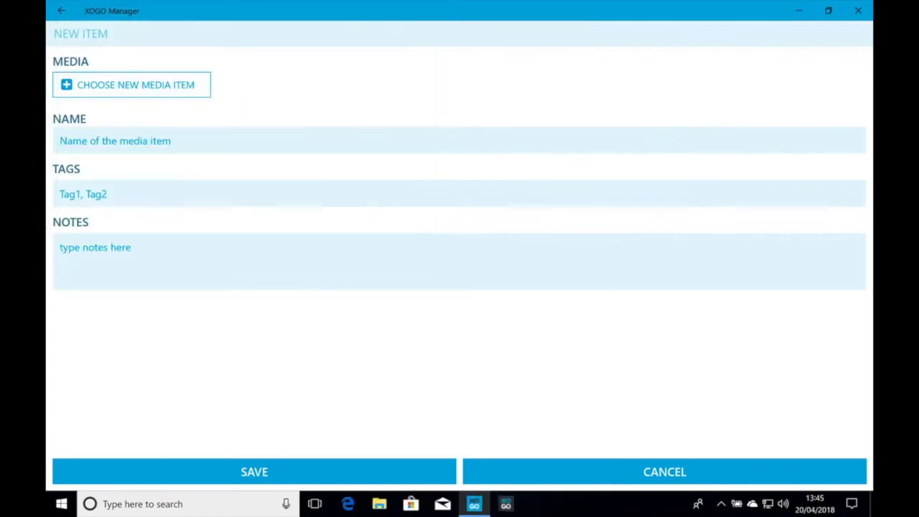
type("protect noggin")
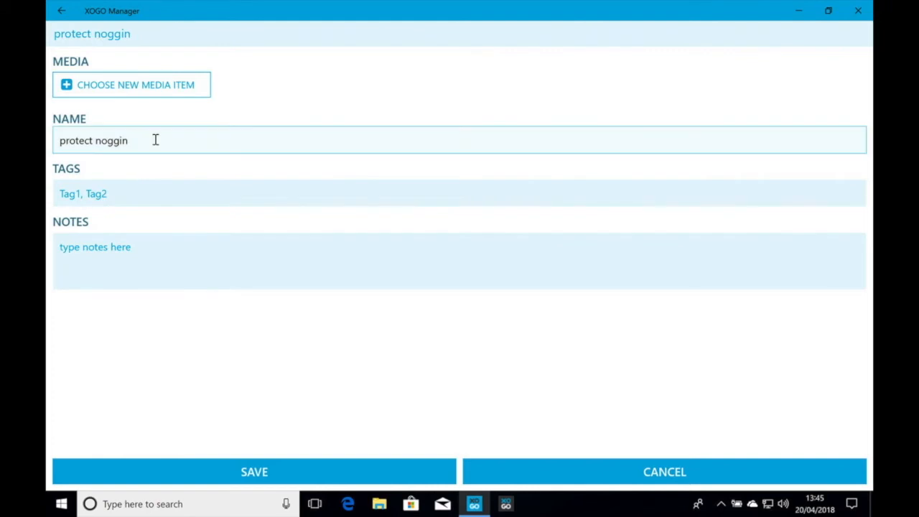
mouse_move(159, 216)
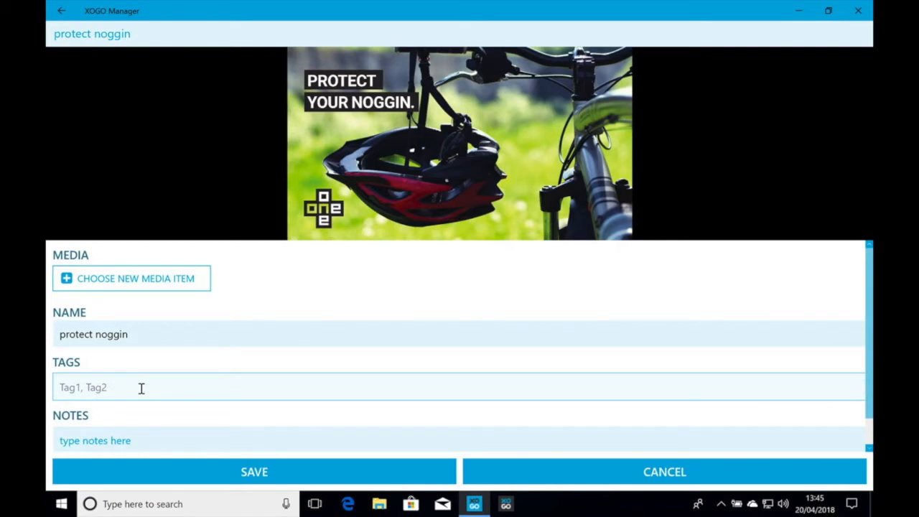
type("noggin")
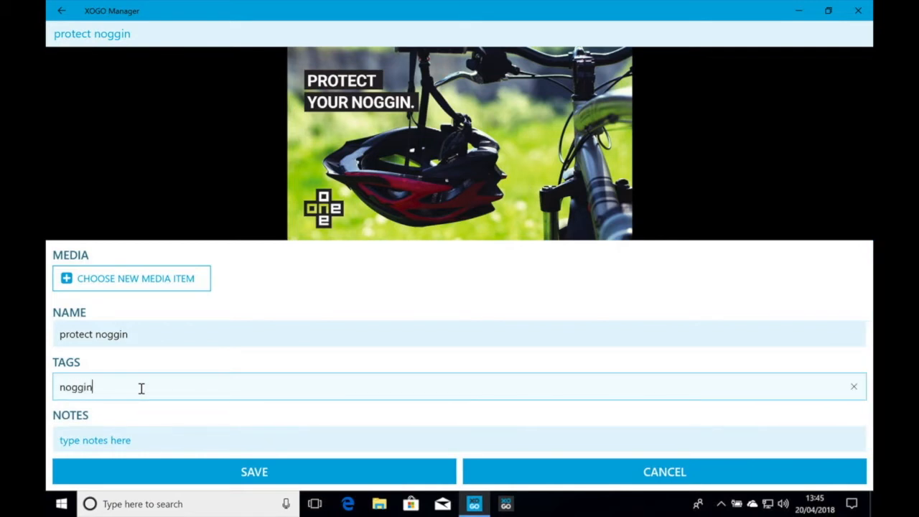
type(",hel")
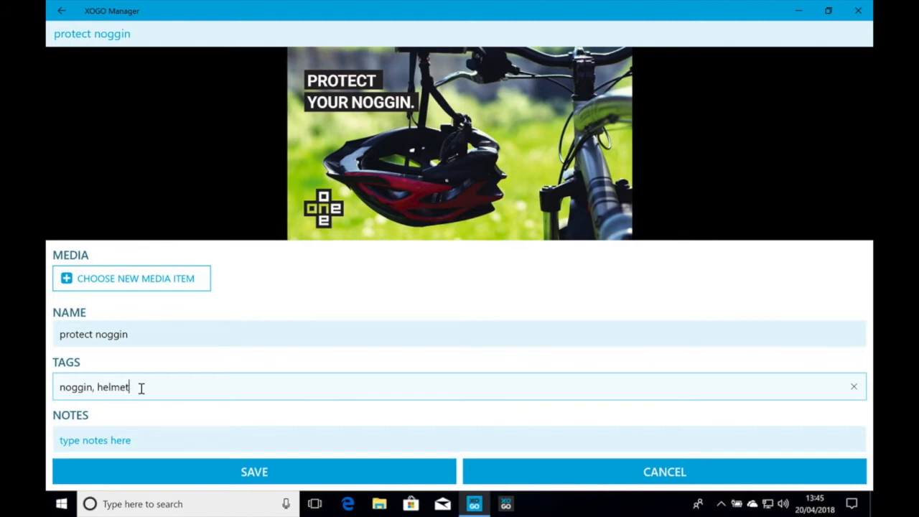
left_click(254, 470)
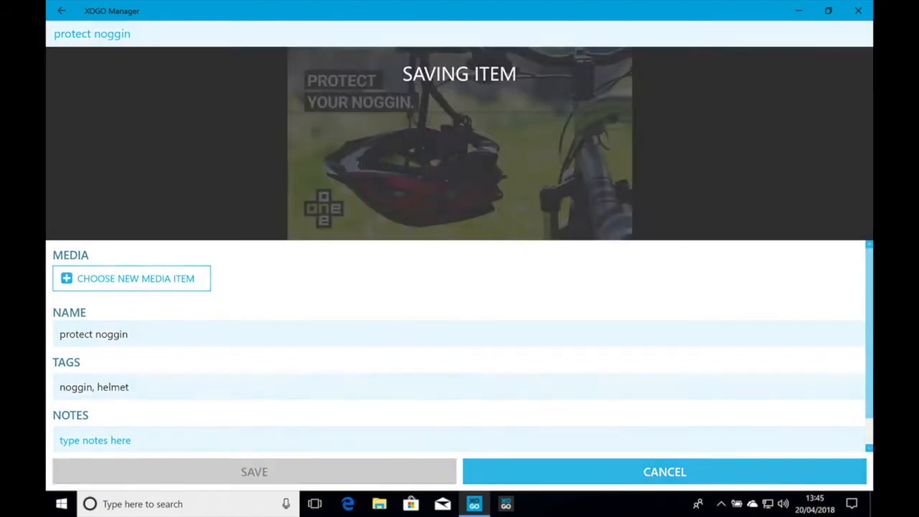
- Confirm protect noggin appears among the 15 library assets and bring up the main navigation
left_click(254, 470)
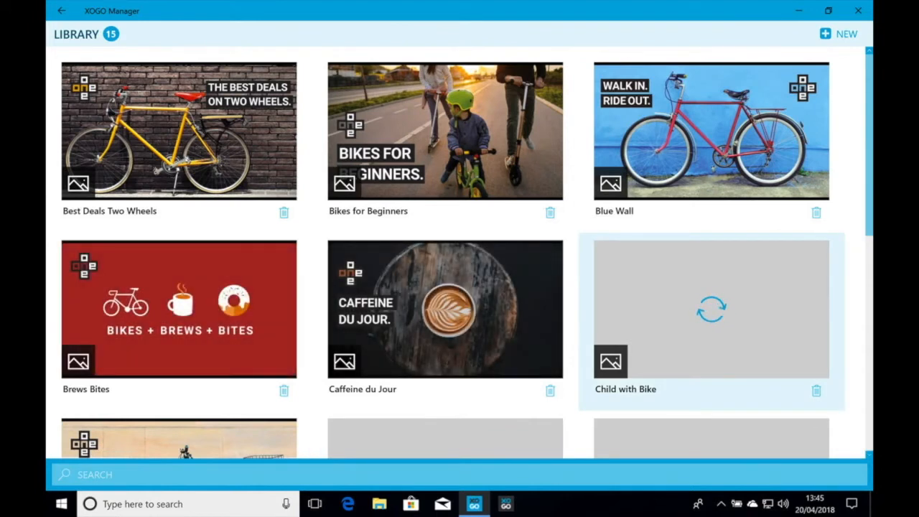
scroll("down", 3)
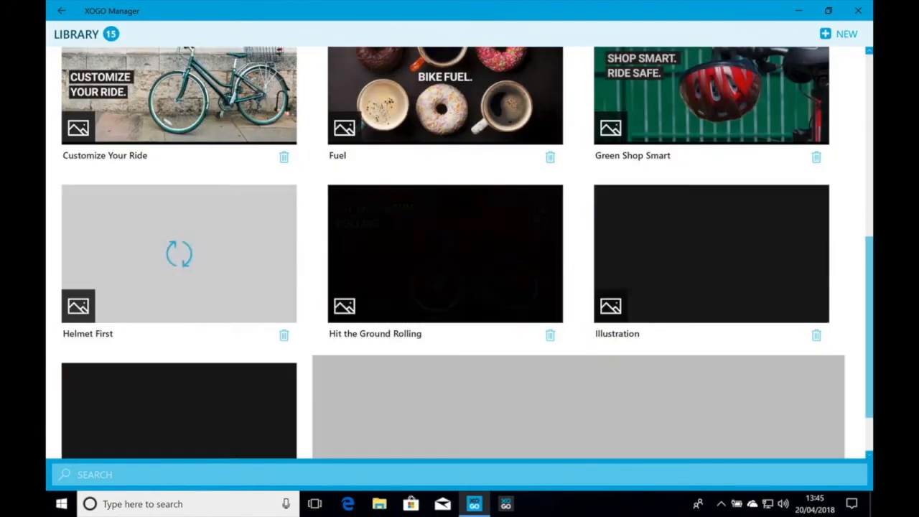
scroll("down", 3)
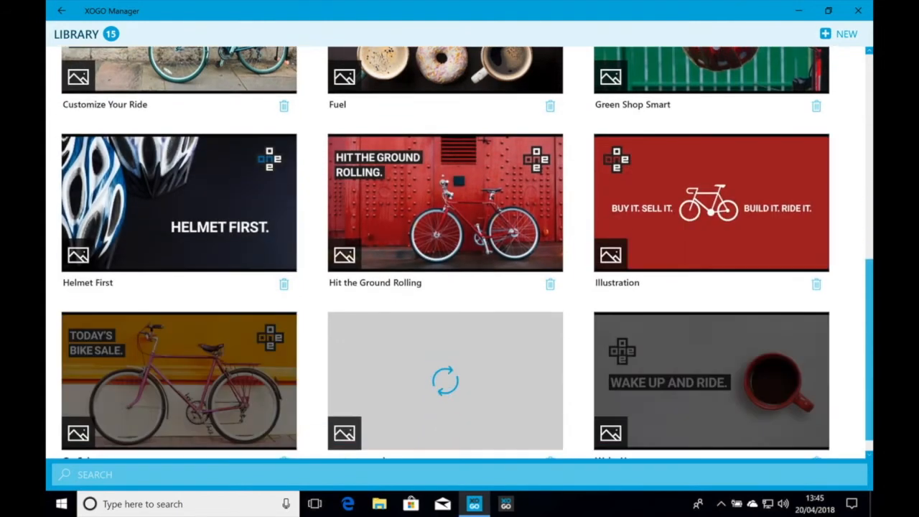
scroll("down", 3)
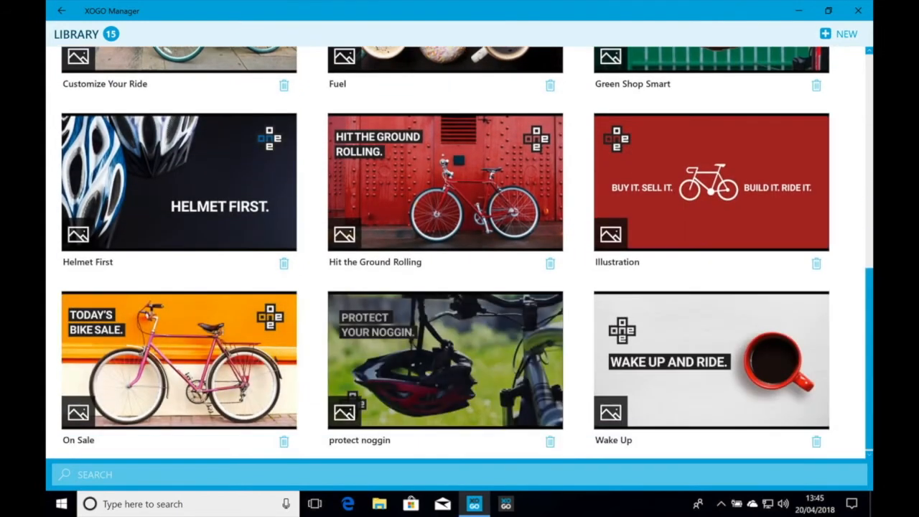
left_click(444, 358)
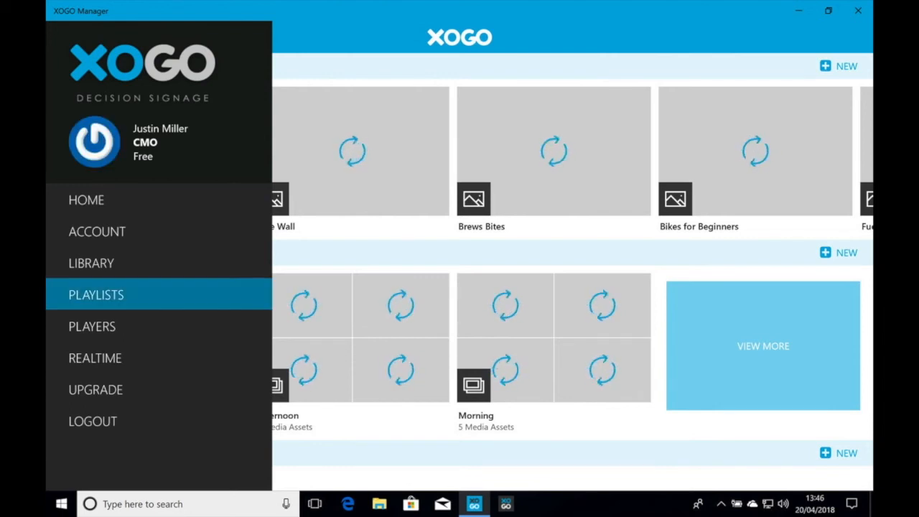
- Create a new playlist from the Playlists page and name it DEMO
left_click(94, 294)
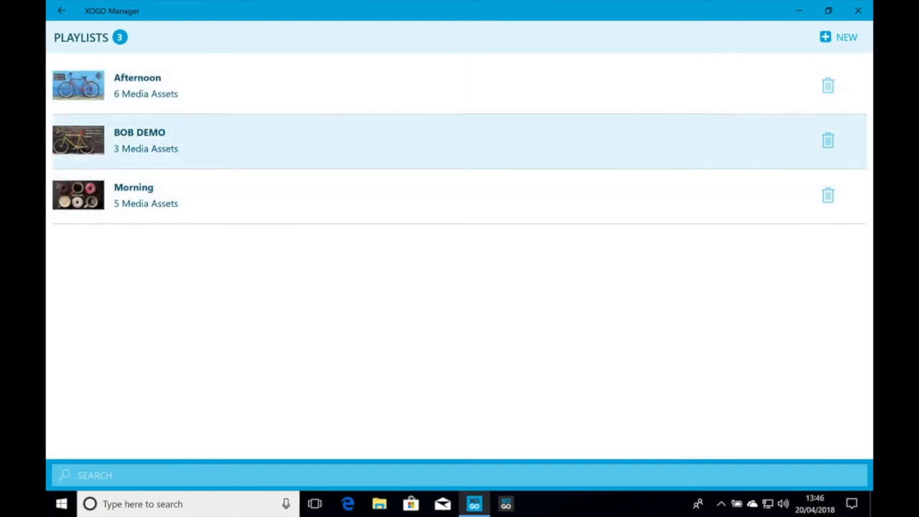
left_click(838, 37)
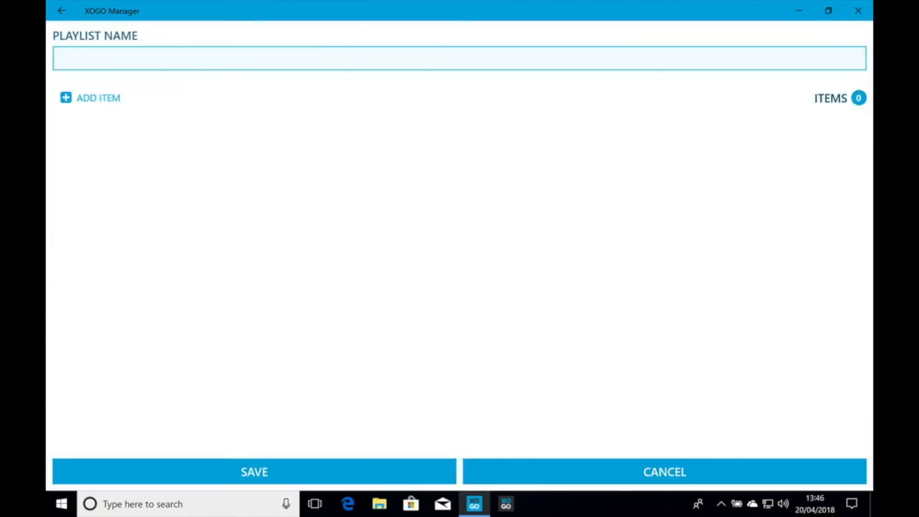
type("DEMO")
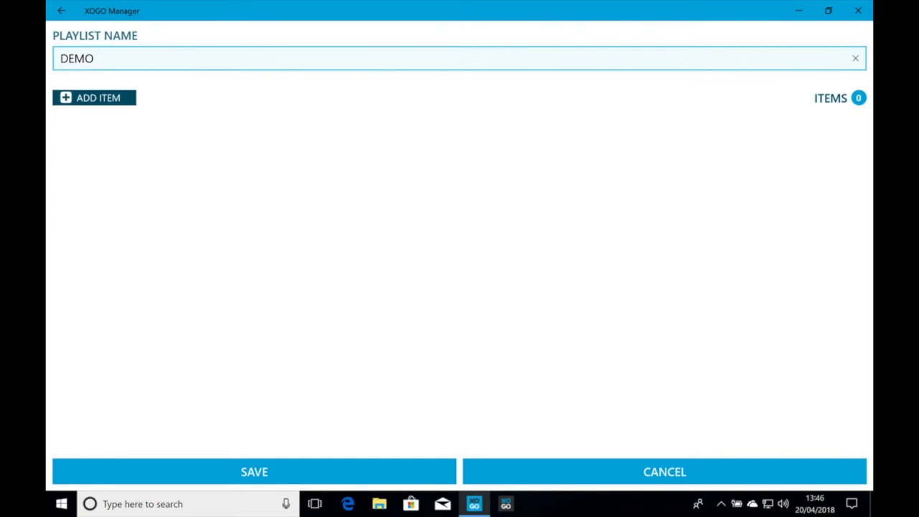
- Add Best Deals Two Wheels, Caffeine du Jour and protect noggin to the DEMO playlist
left_click(93, 98)
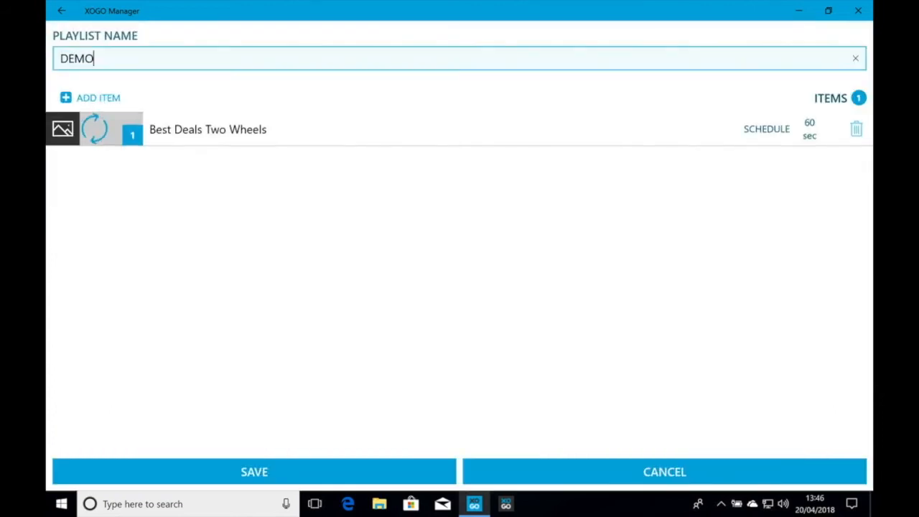
left_click(254, 470)
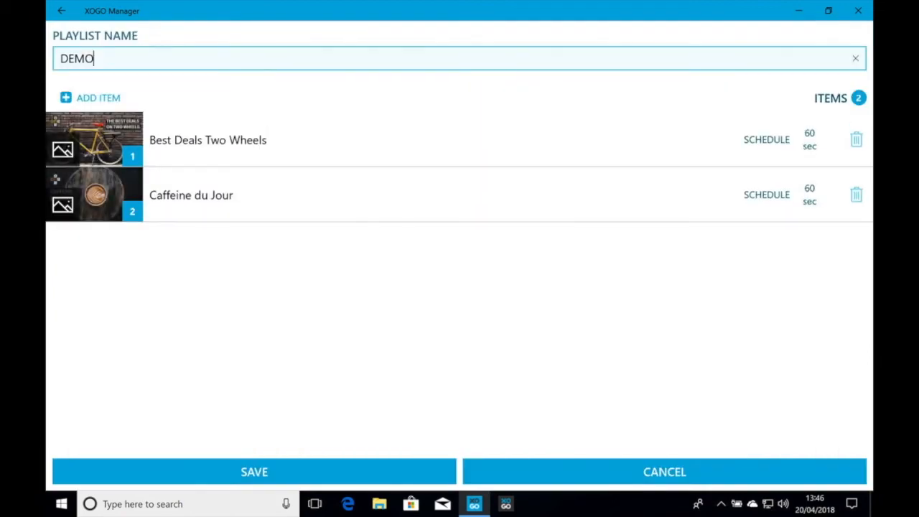
left_click(254, 471)
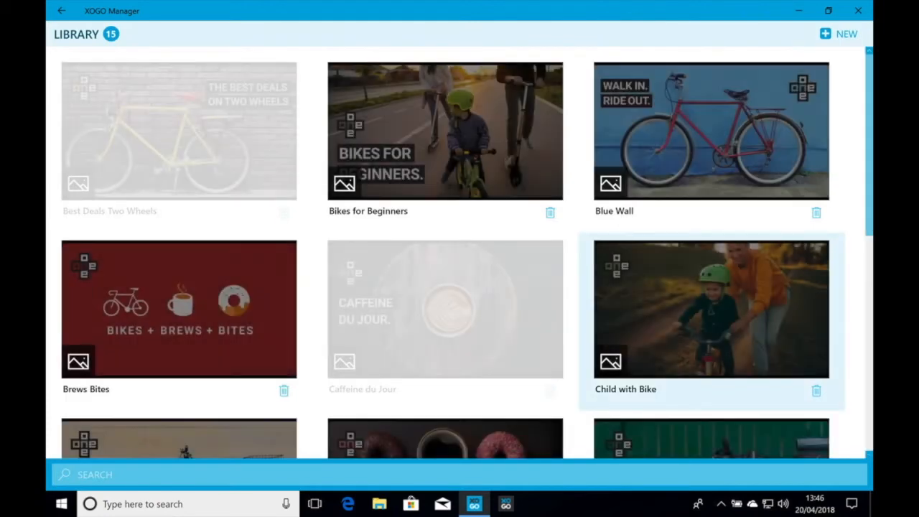
scroll("down", 3)
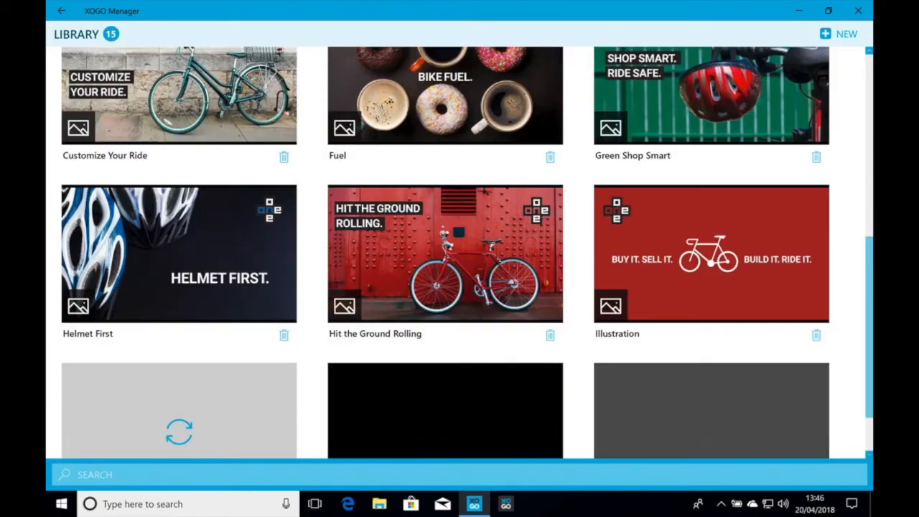
scroll("down", 3)
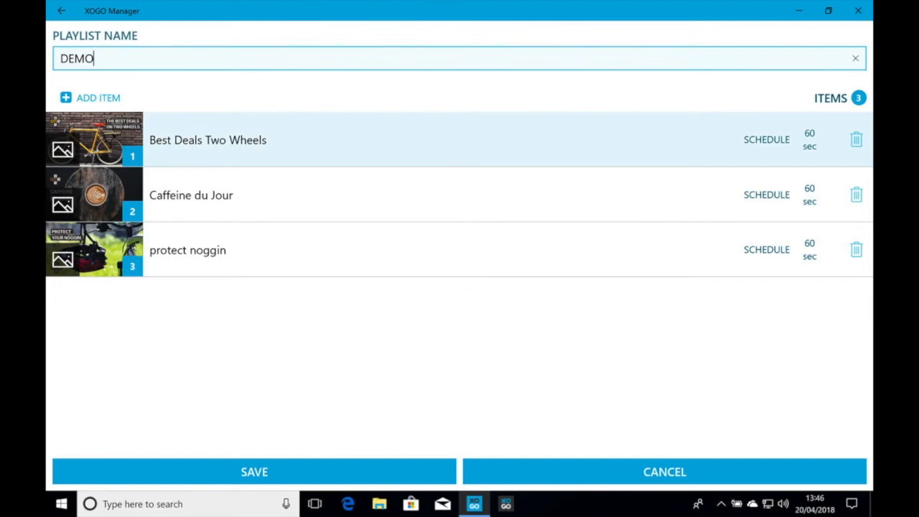
- Keep Best Deals Two Wheels playing every day and set protect noggin's duration to Hidden
left_click(767, 139)
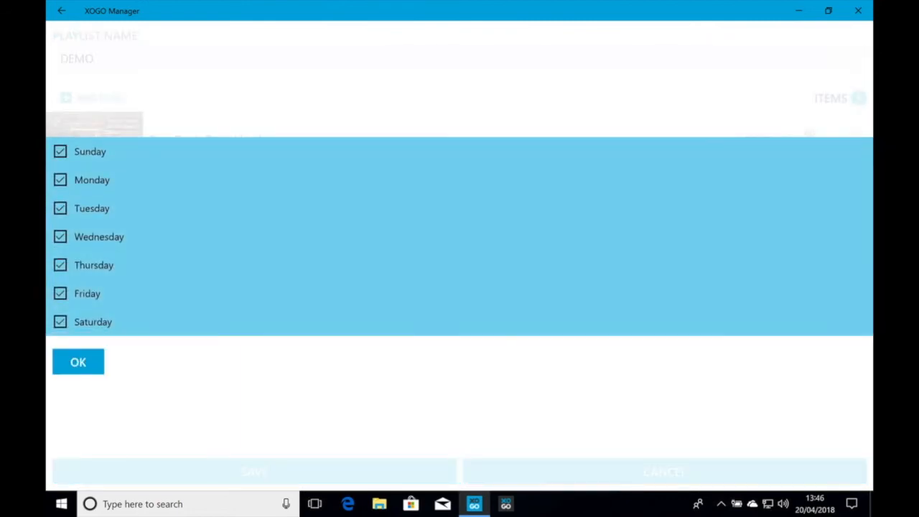
mouse_move(92, 208)
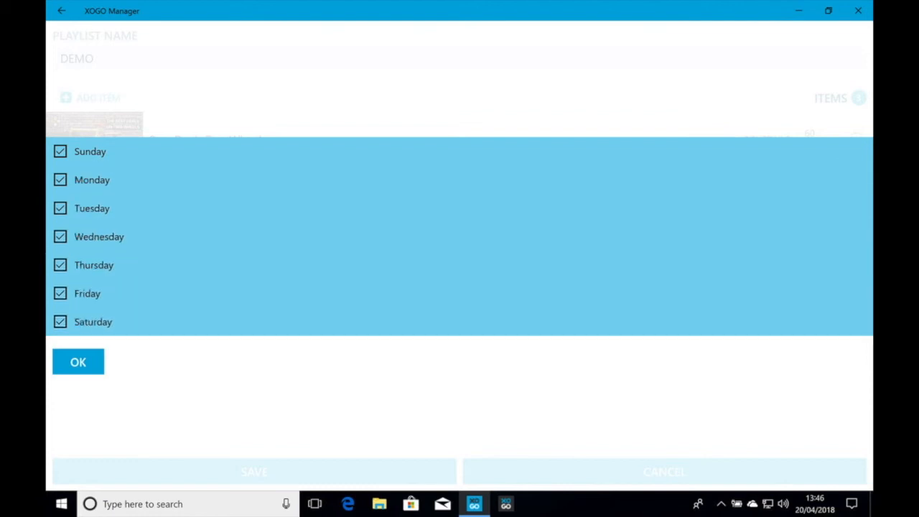
left_click(77, 362)
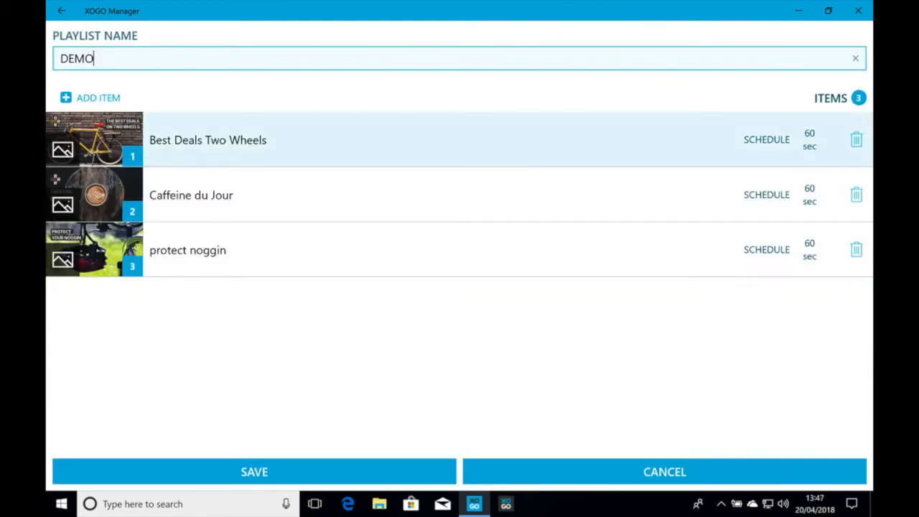
left_click(809, 139)
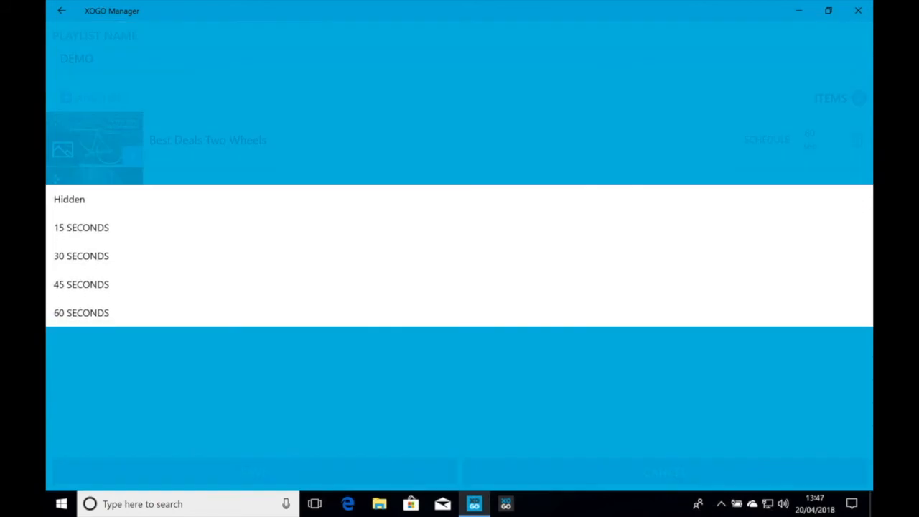
left_click(80, 256)
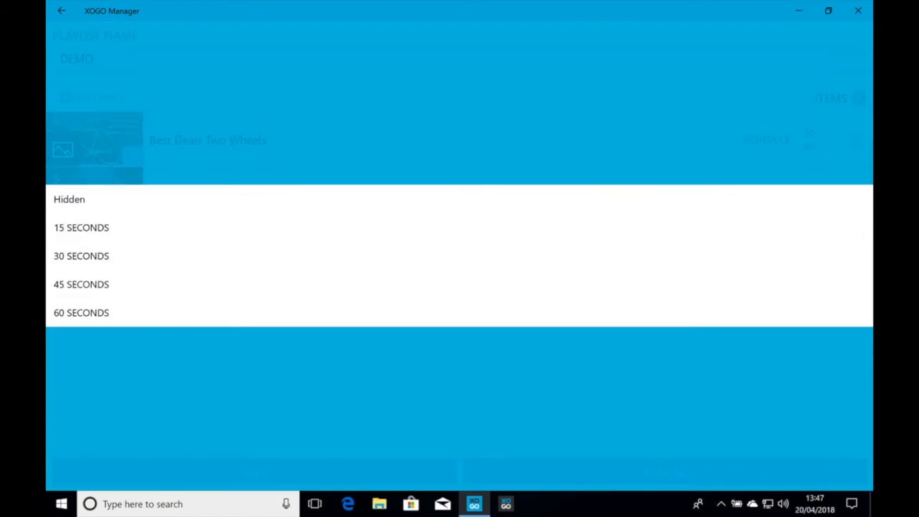
mouse_move(81, 313)
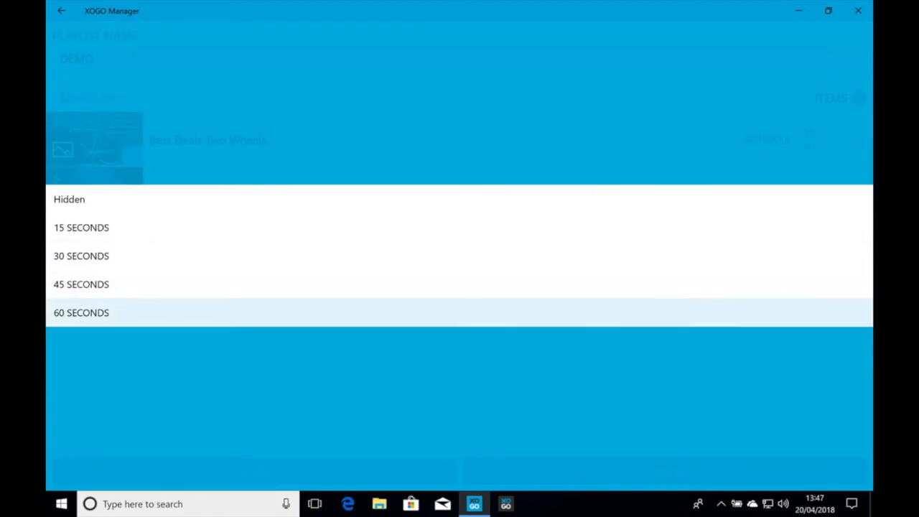
left_click(80, 312)
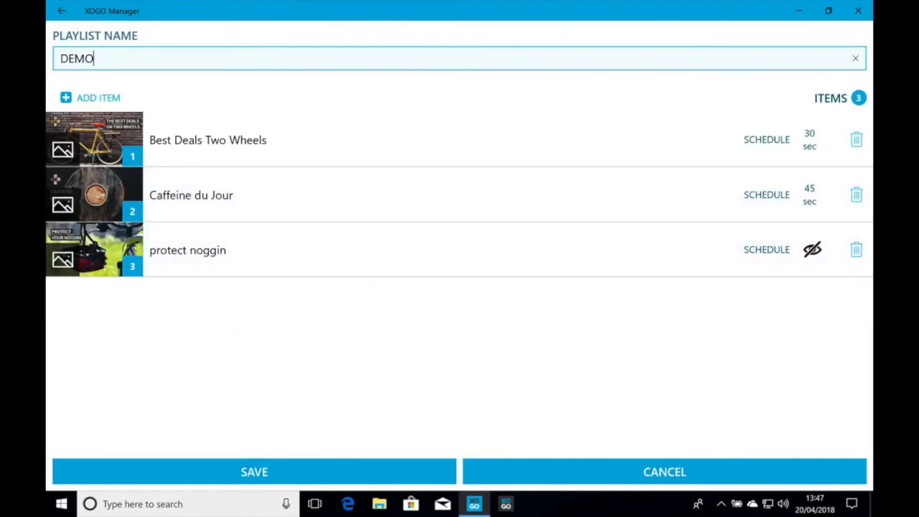
- Save the DEMO playlist and go to the empty Players page
left_click(254, 471)
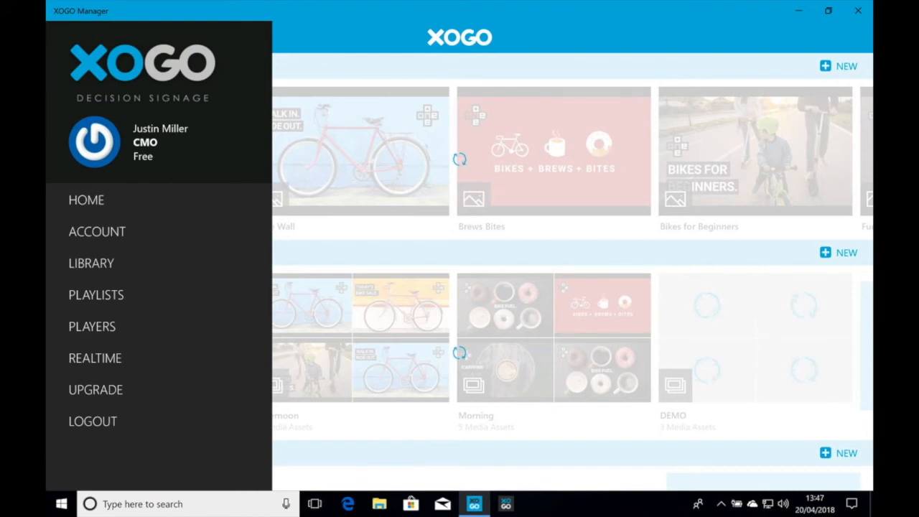
left_click(91, 326)
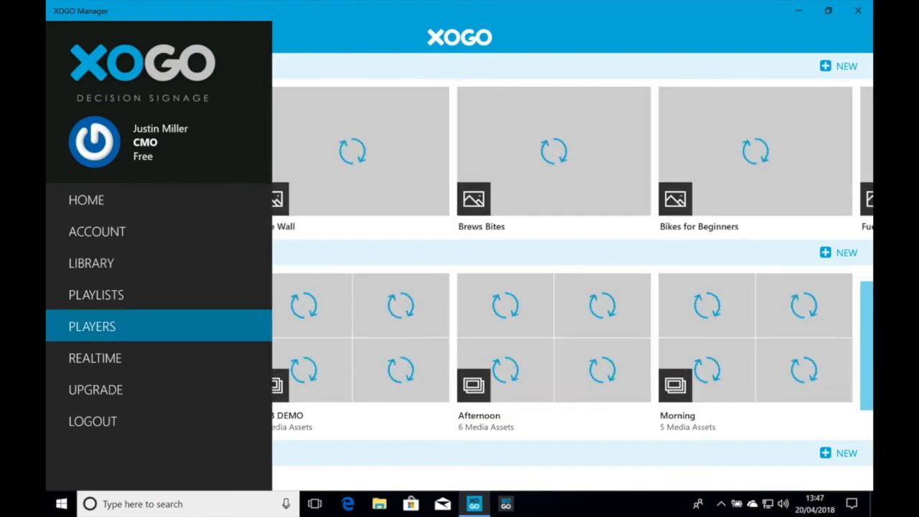
left_click(91, 326)
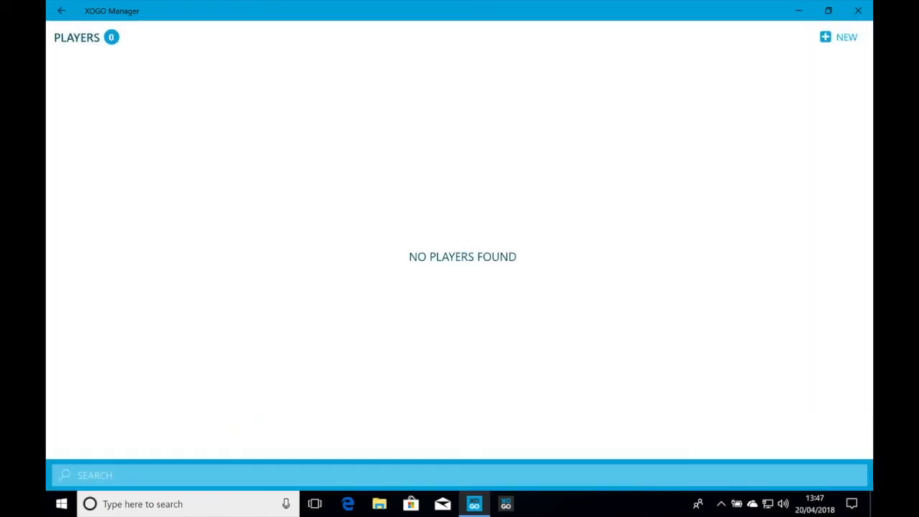
mouse_move(464, 465)
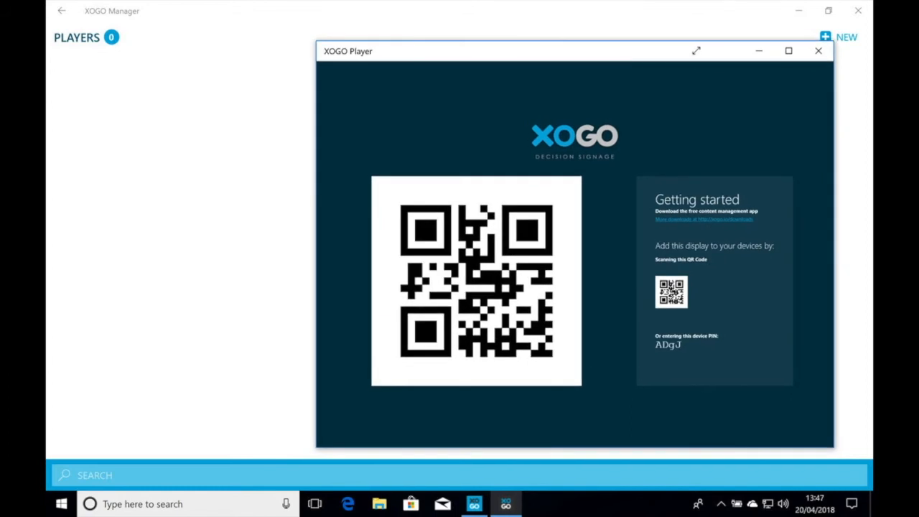
- Start a new player and enter the pairing PIN shown in XOGO Player
left_click(815, 55)
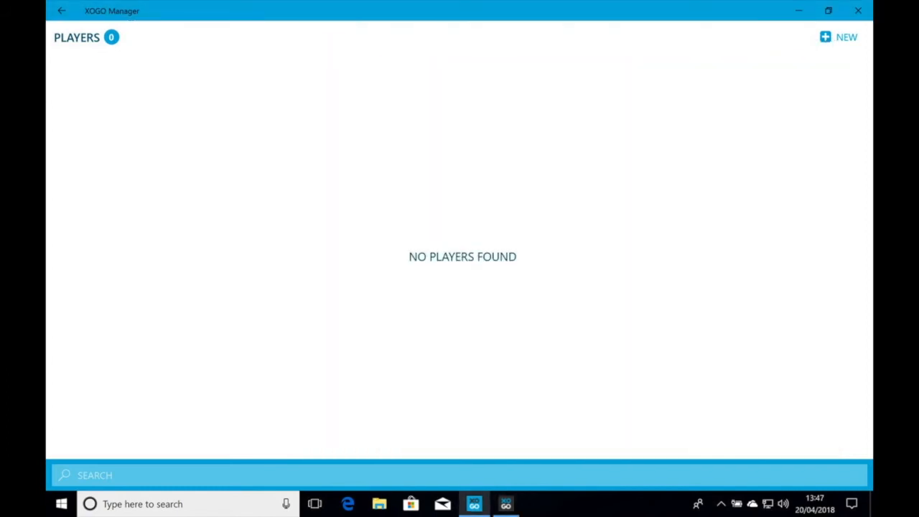
left_click(838, 38)
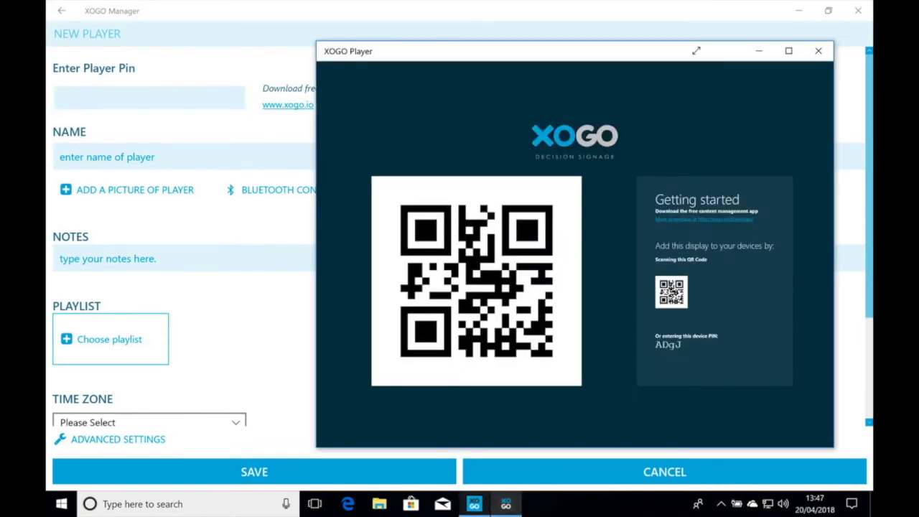
left_click(815, 54)
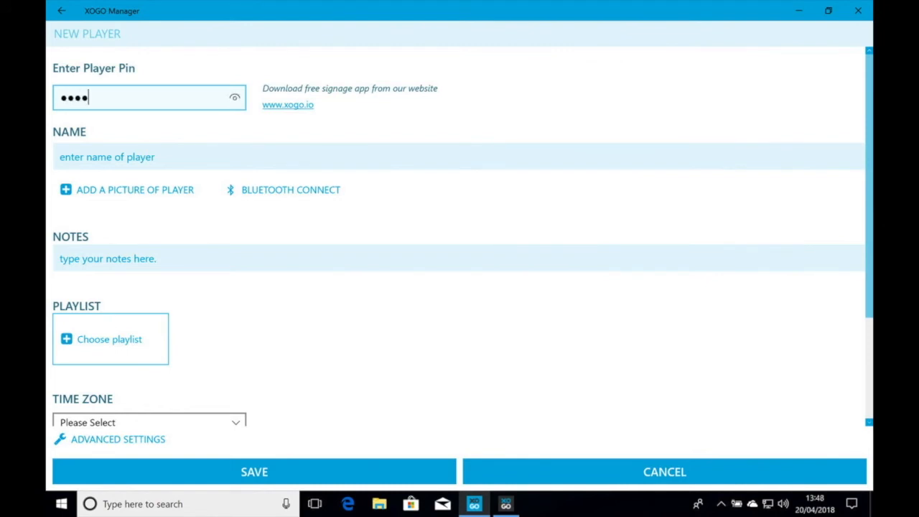
- Name the player DEMO and note it as 'Demo player.'
scroll("down", 3)
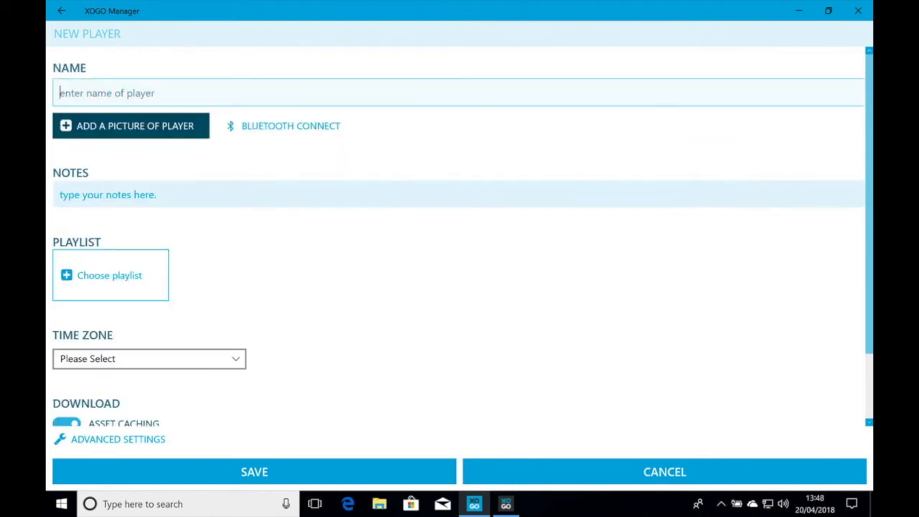
type("DEMO")
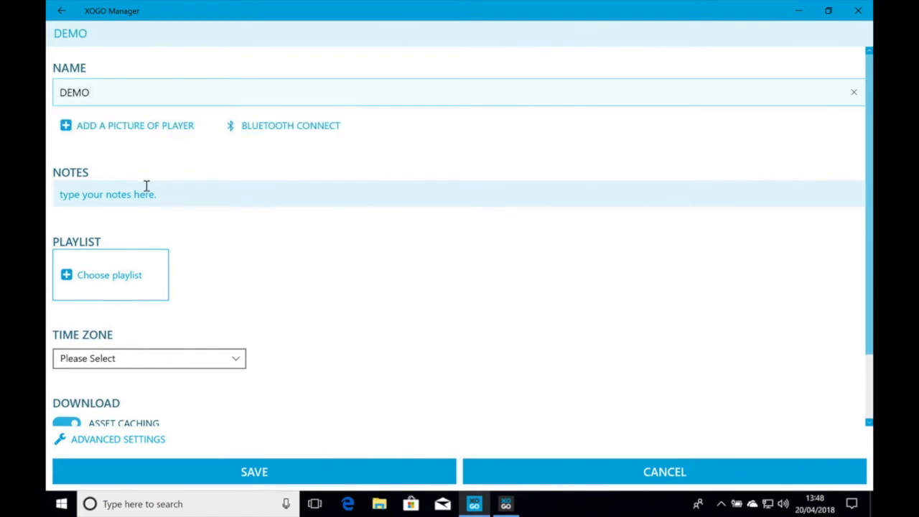
type("Demo player.")
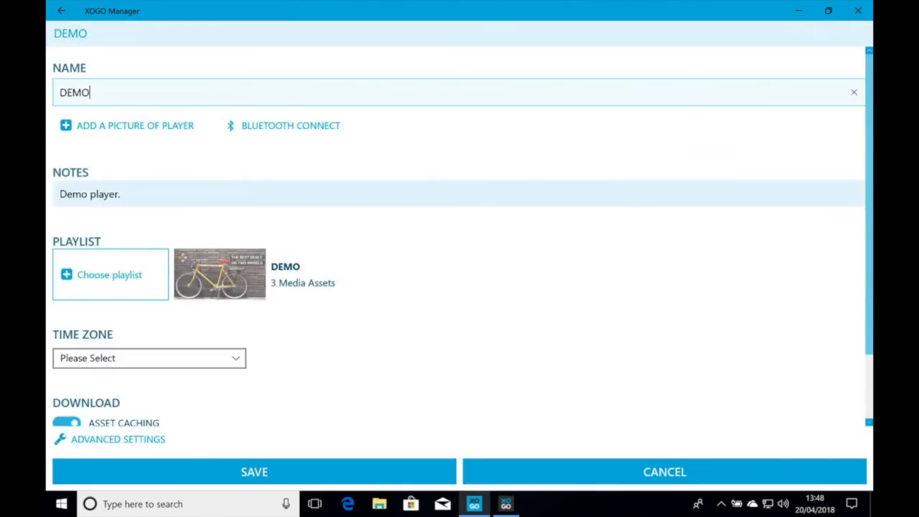
- Set the player's time zone to (UTC-05:00) Eastern Time (US & Canada)
left_click(149, 359)
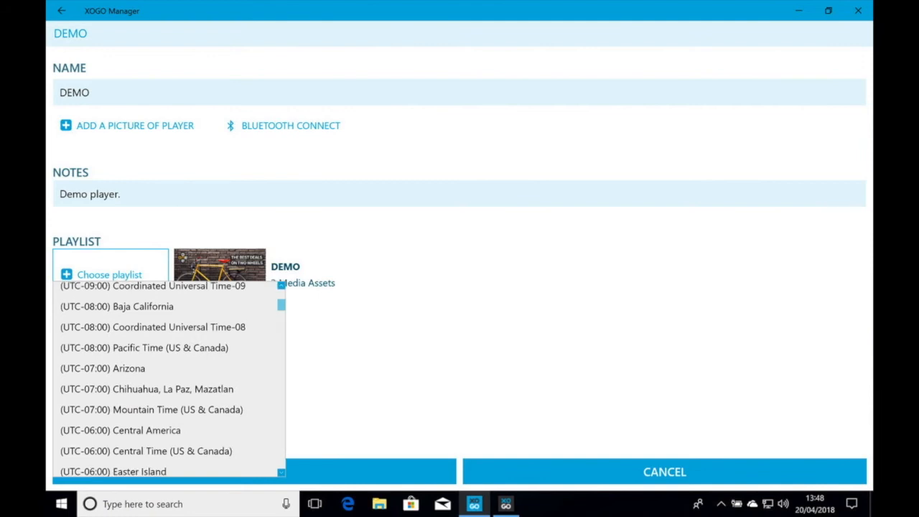
scroll("down", 3)
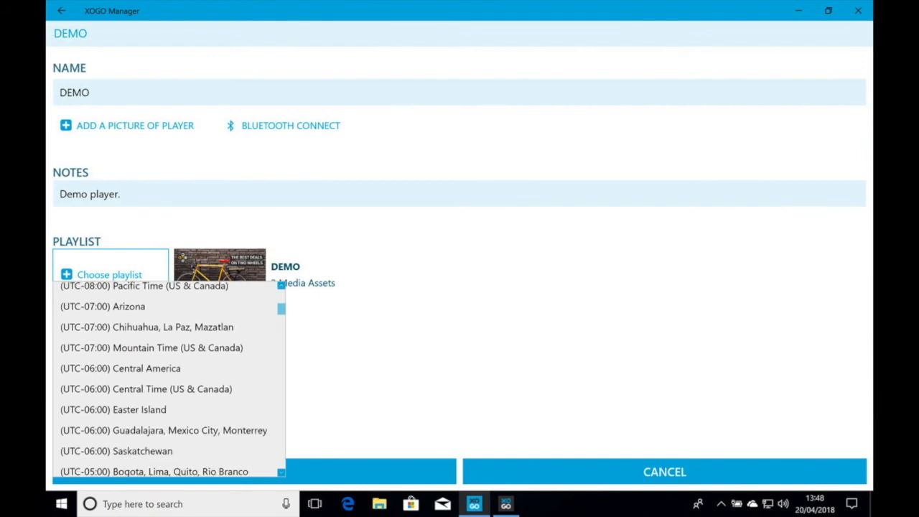
scroll("down", 3)
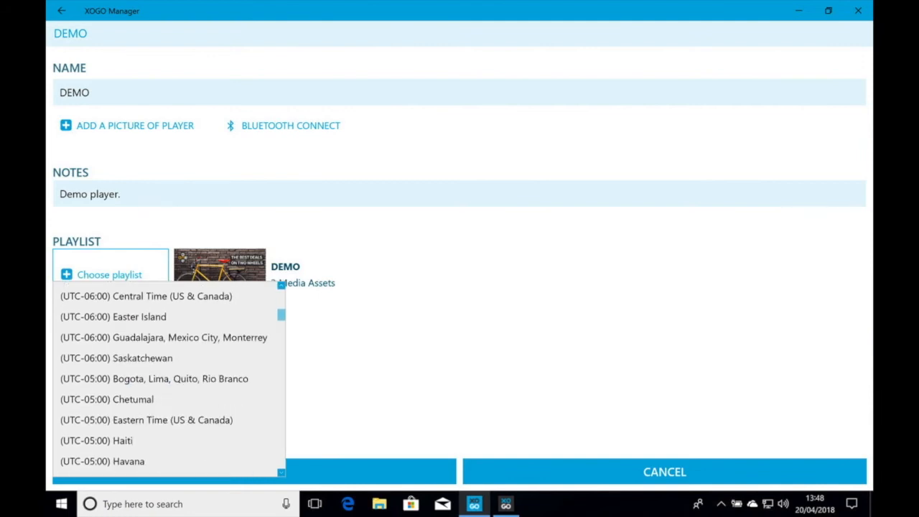
left_click(145, 419)
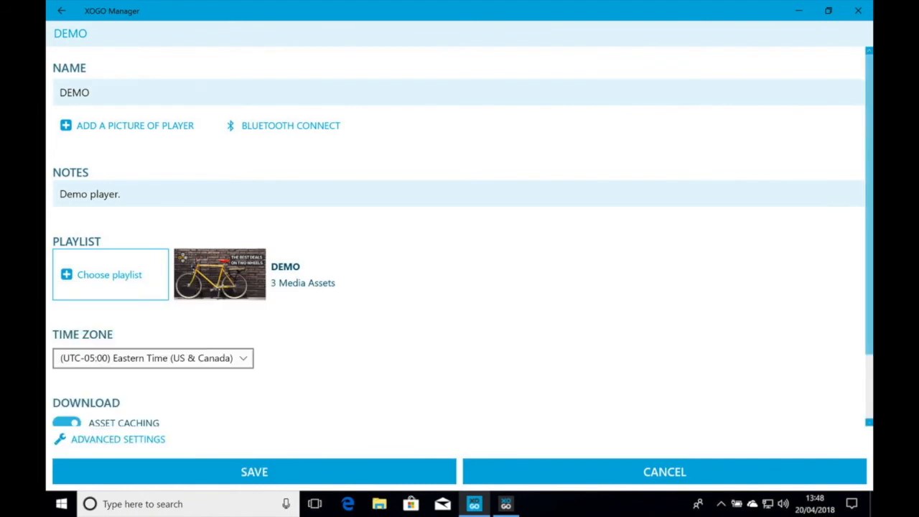
scroll("down", 3)
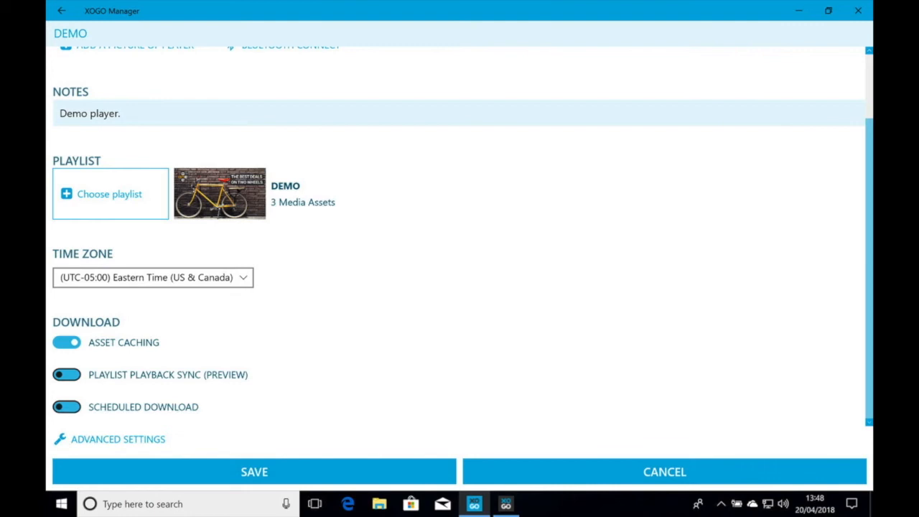
- Save the new DEMO player so XOGO Player starts playing the DEMO playlist
left_click(256, 471)
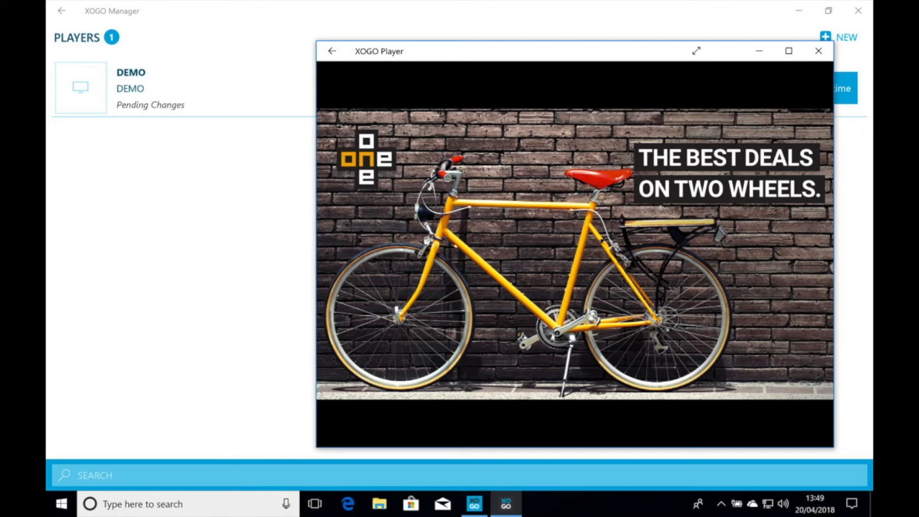
left_click(815, 52)
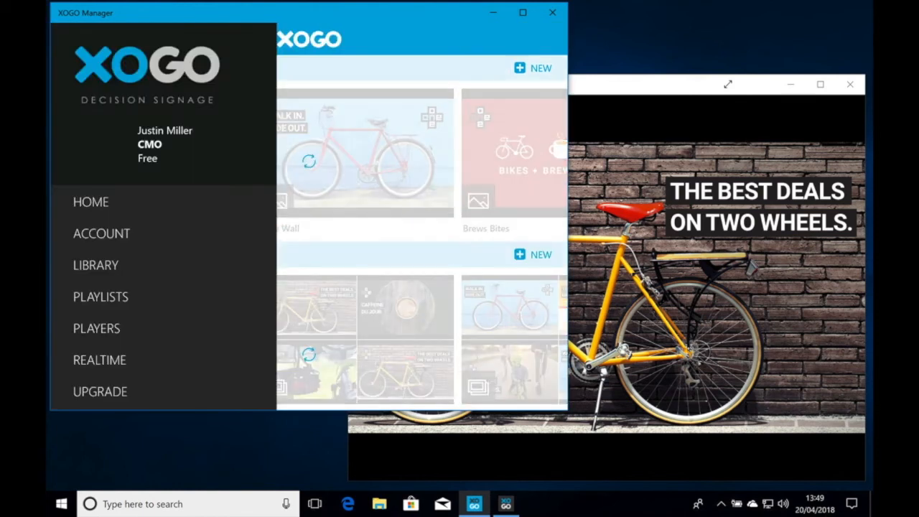
- Show the Realtime players list with DEMO marked Ready
left_click(94, 264)
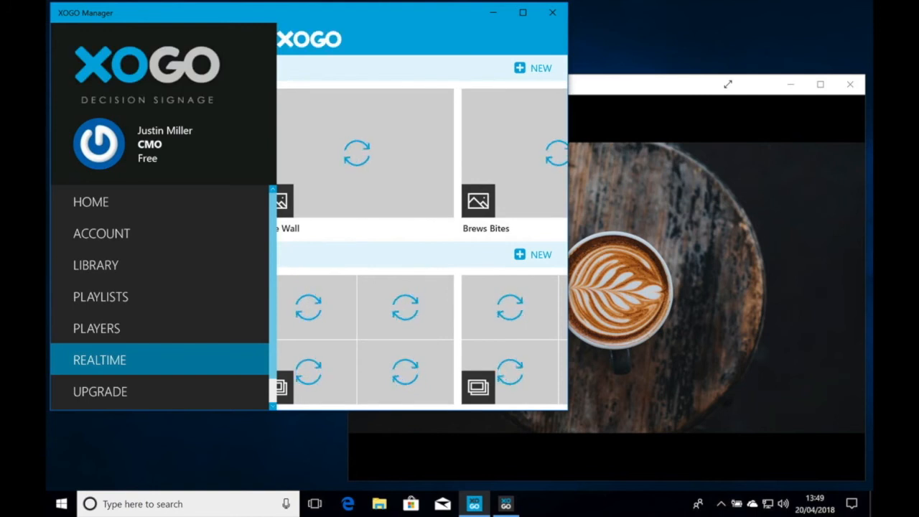
left_click(95, 327)
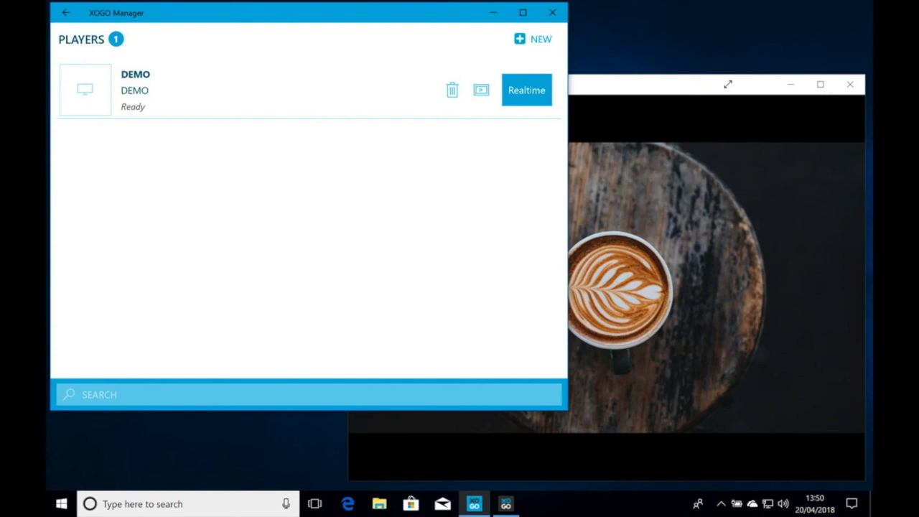
mouse_move(280, 89)
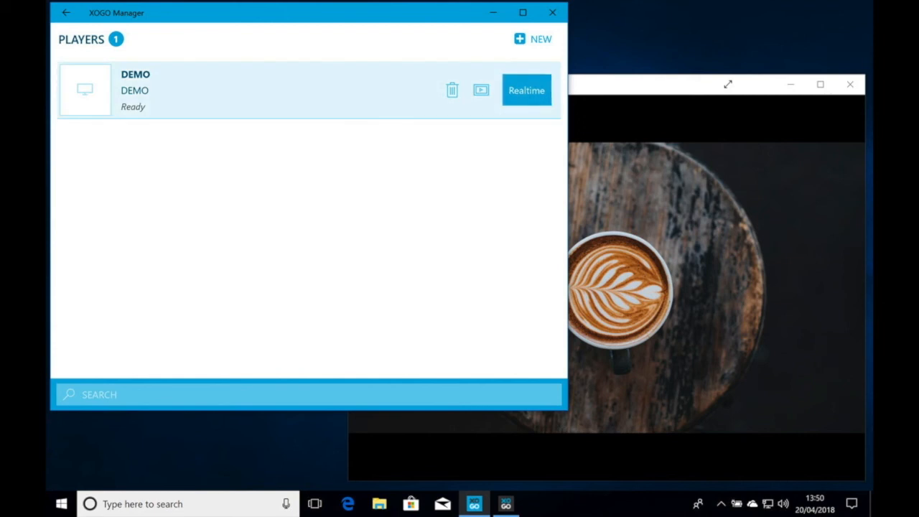
- Send the hidden protect noggin asset to the DEMO player in realtime, then leave realtime control
left_click(526, 89)
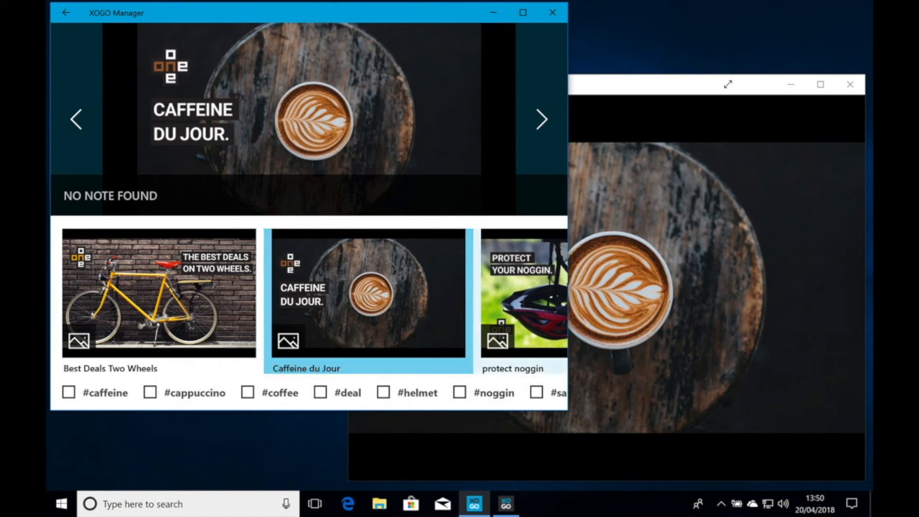
left_click(540, 119)
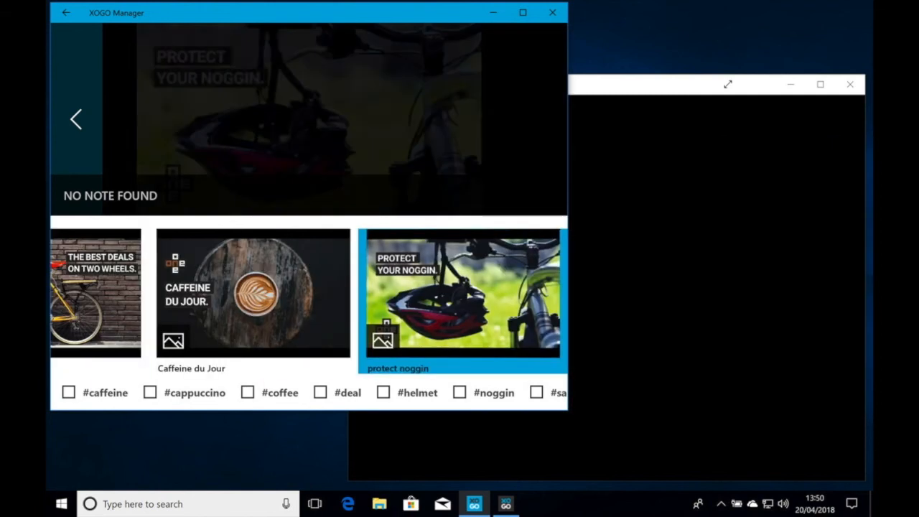
left_click(460, 294)
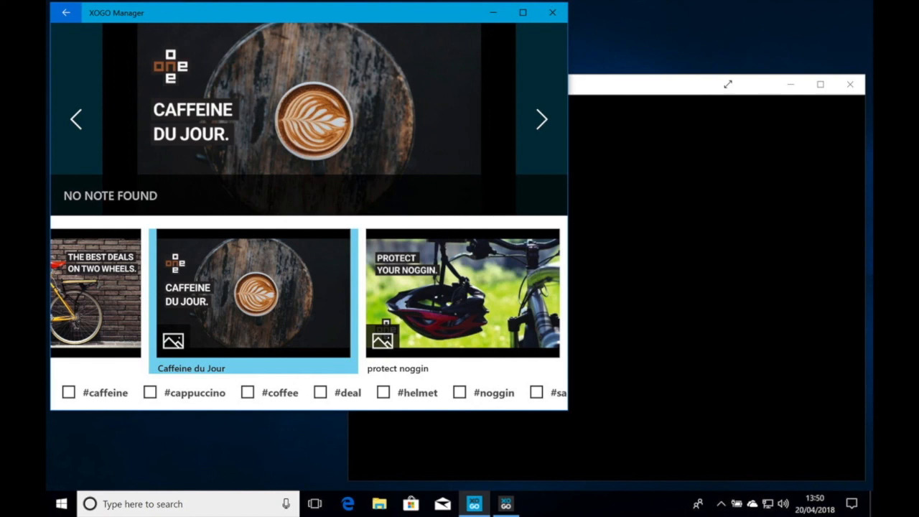
left_click(67, 14)
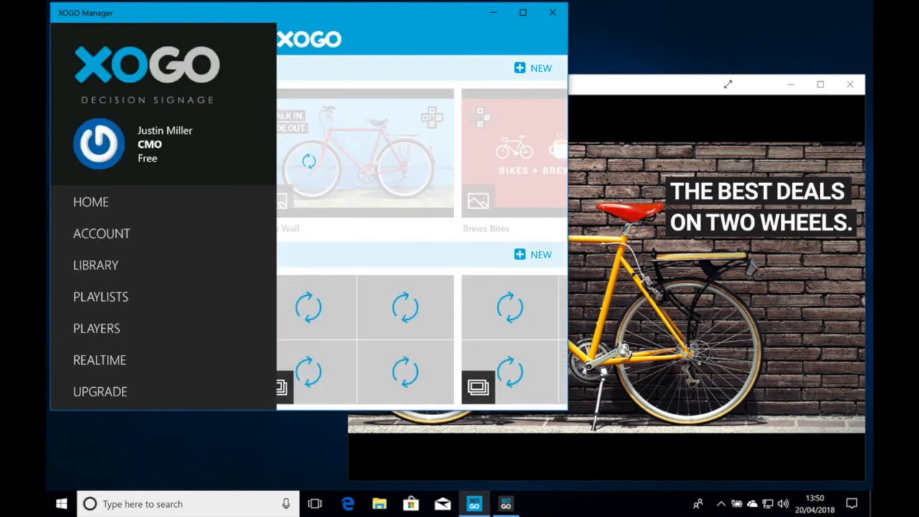
- Log out of the XOGO Manager account, returning to the sign-in screen
left_click(100, 296)
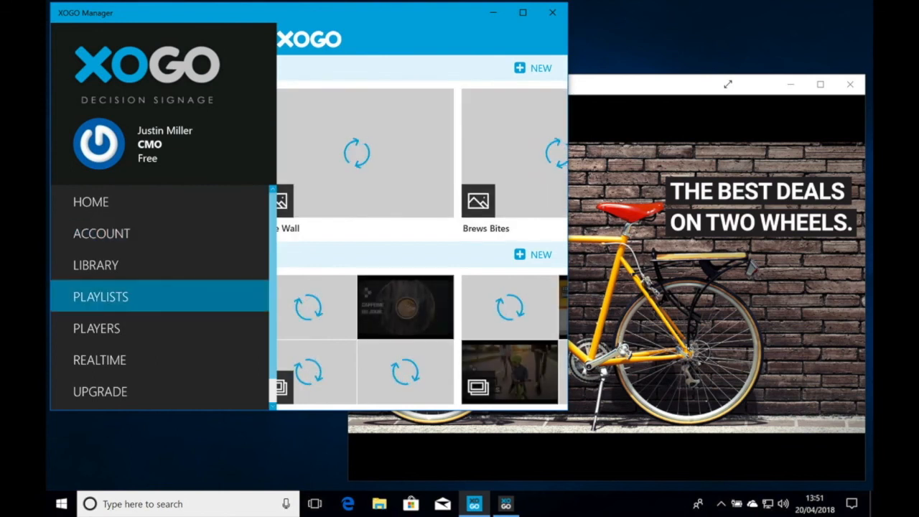
left_click(99, 358)
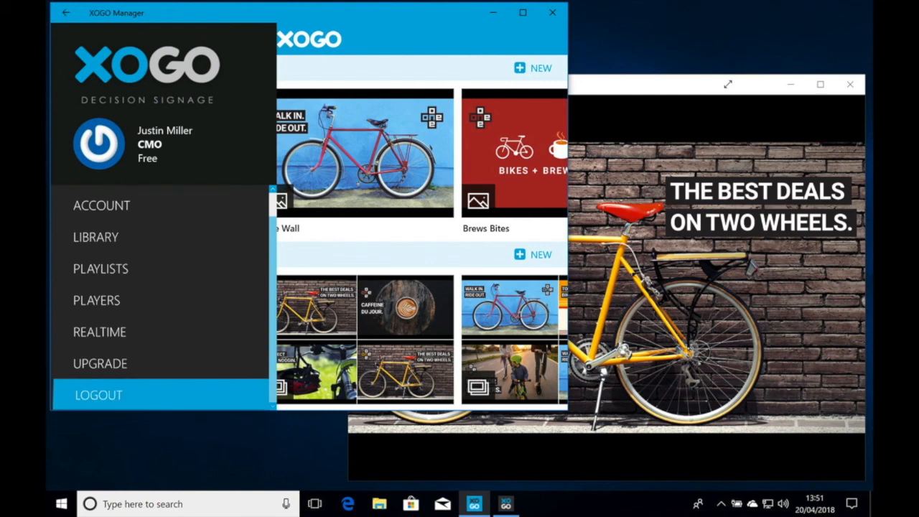
left_click(98, 394)
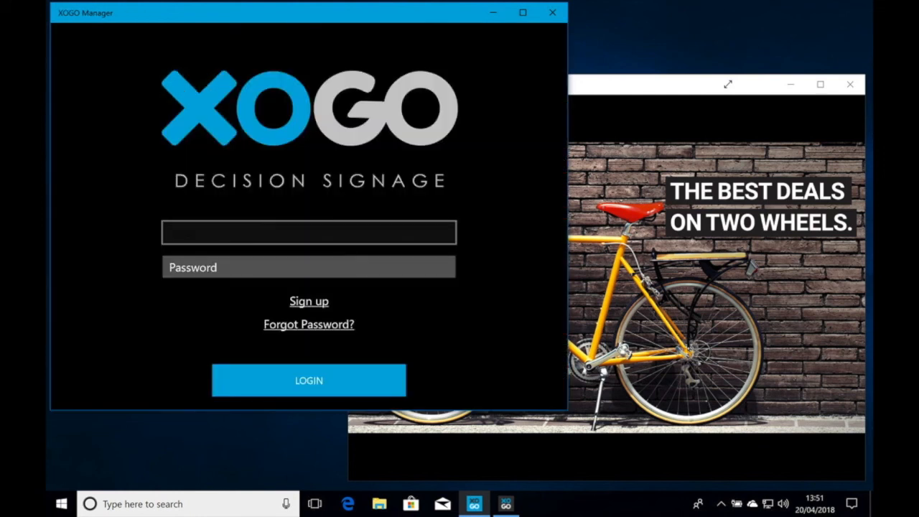